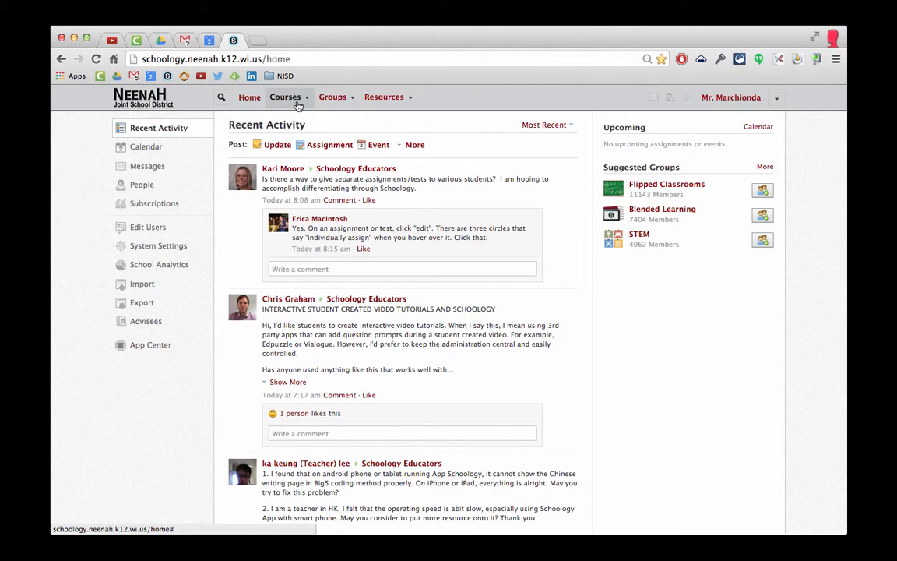
- Navigate from the home feed to the Test Section 1 course via Courses
{"action": "left_click", "coordinate": [285, 97]}
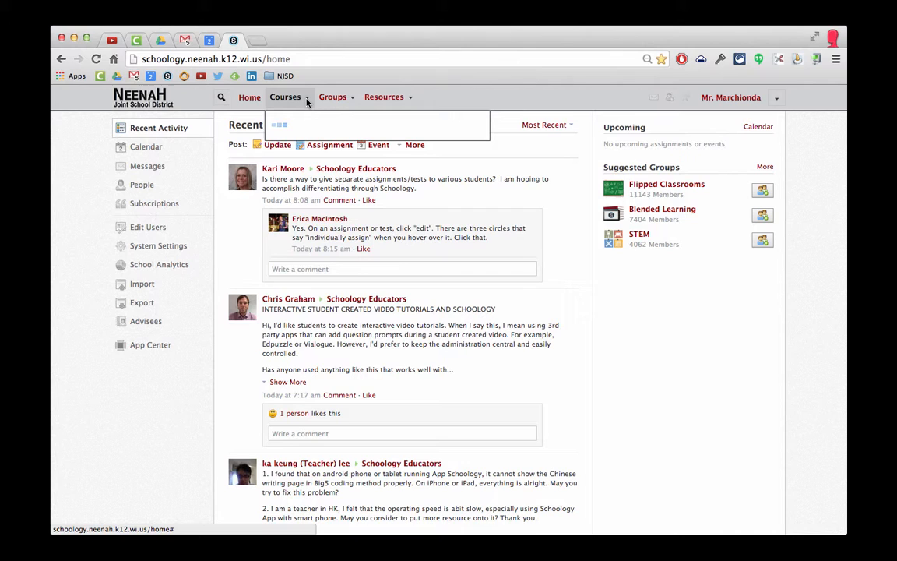
{"action": "left_click", "coordinate": [285, 97]}
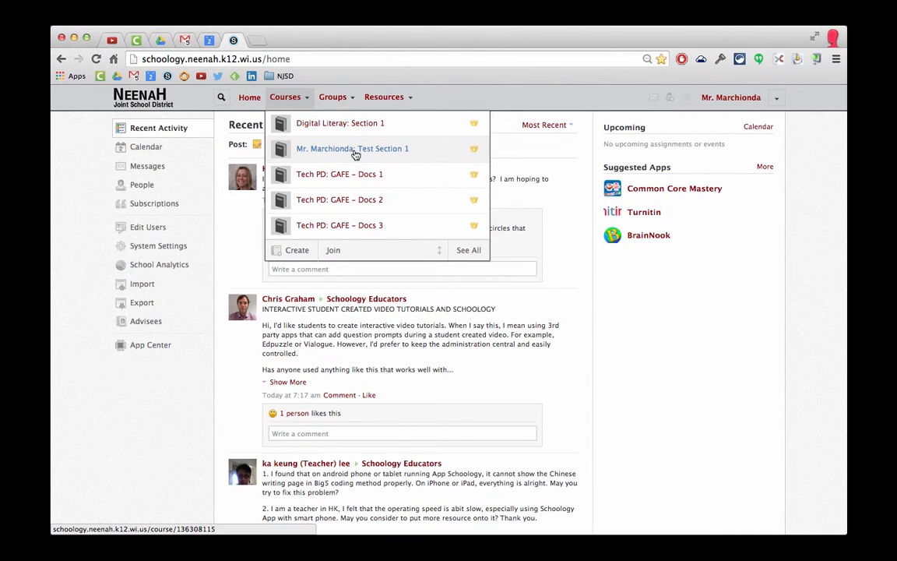
{"action": "left_click", "coordinate": [352, 149]}
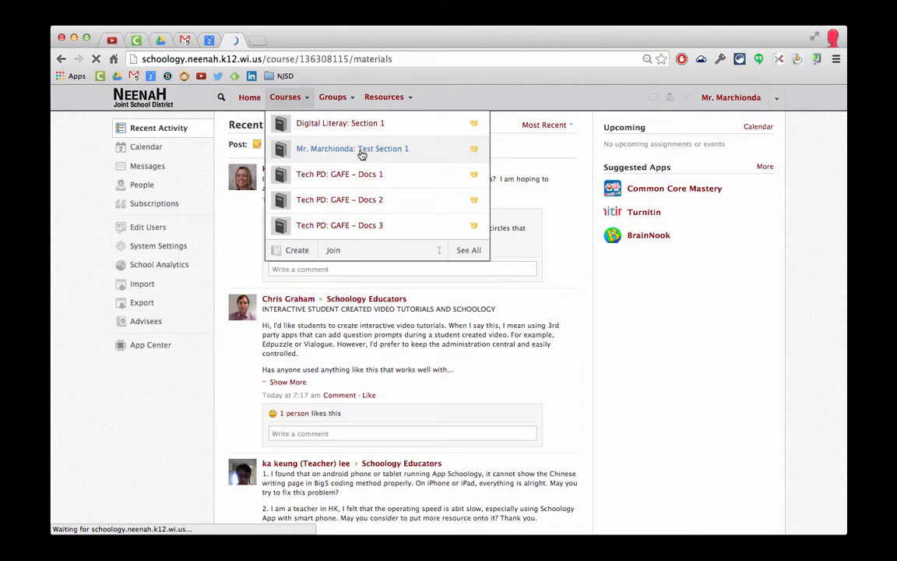
- Show the gear-menu actions for the Folder of Materials in Test Section 1
{"action": "left_click", "coordinate": [352, 148]}
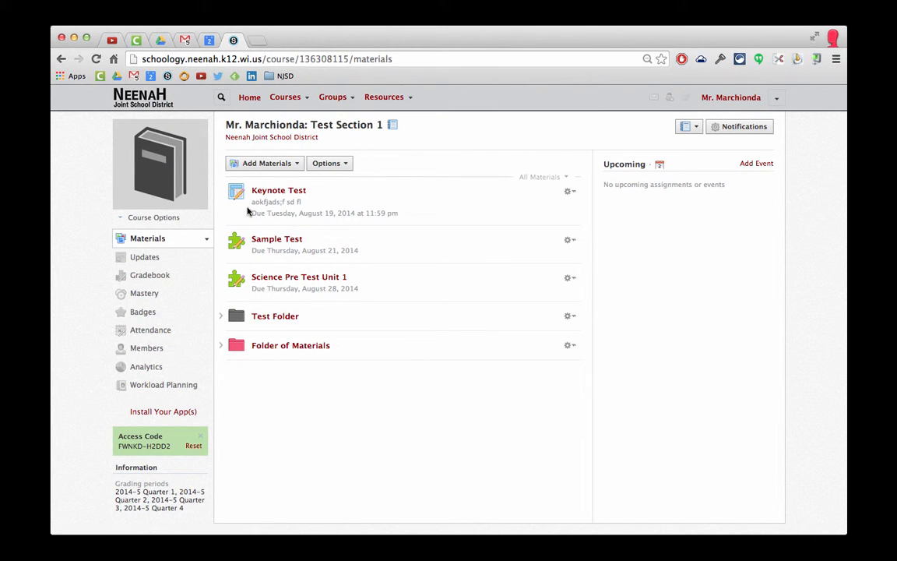
{"action": "mouse_move", "coordinate": [436, 327]}
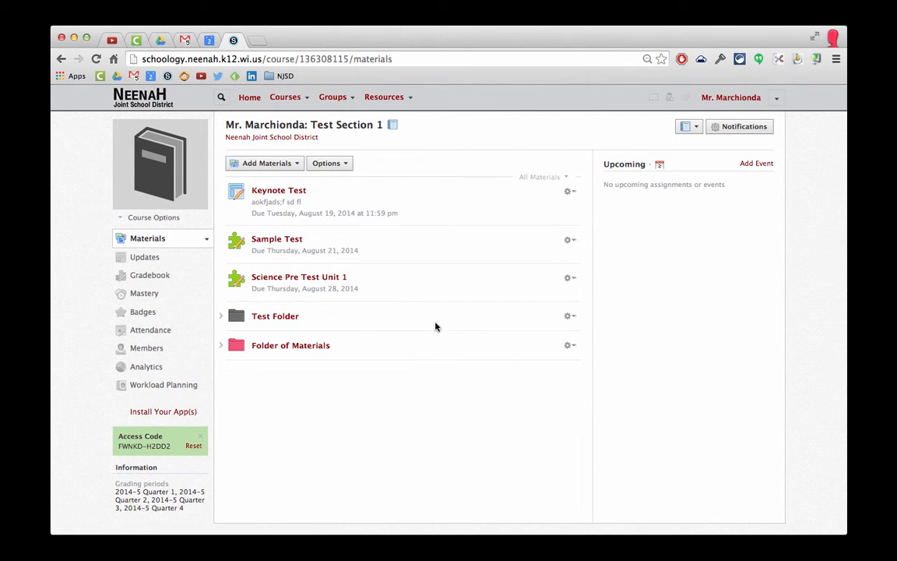
{"action": "mouse_move", "coordinate": [325, 355]}
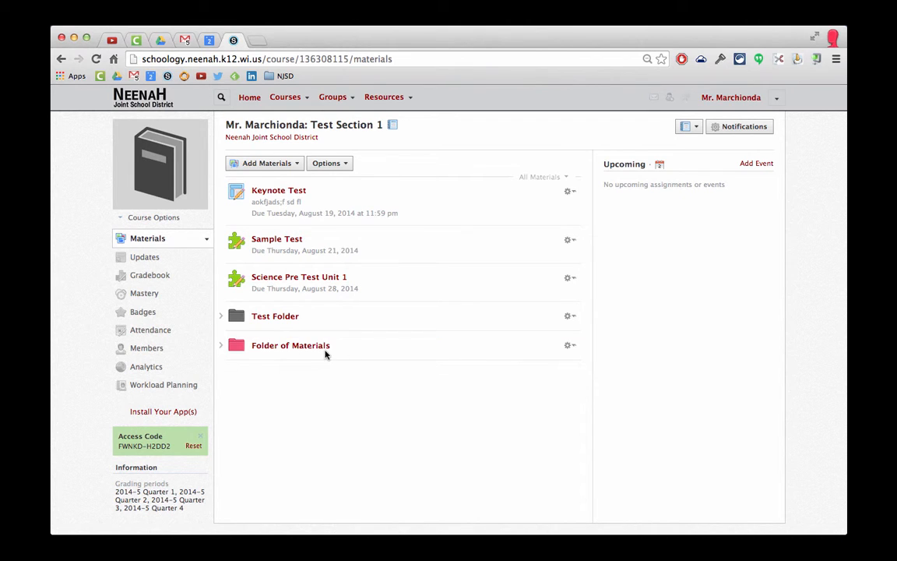
{"action": "left_click", "coordinate": [569, 346]}
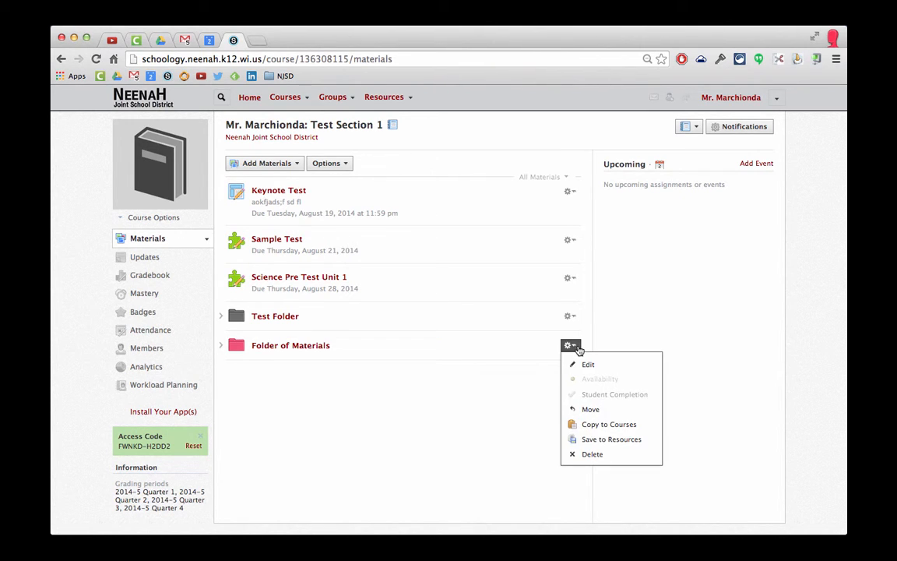
{"action": "mouse_move", "coordinate": [609, 424]}
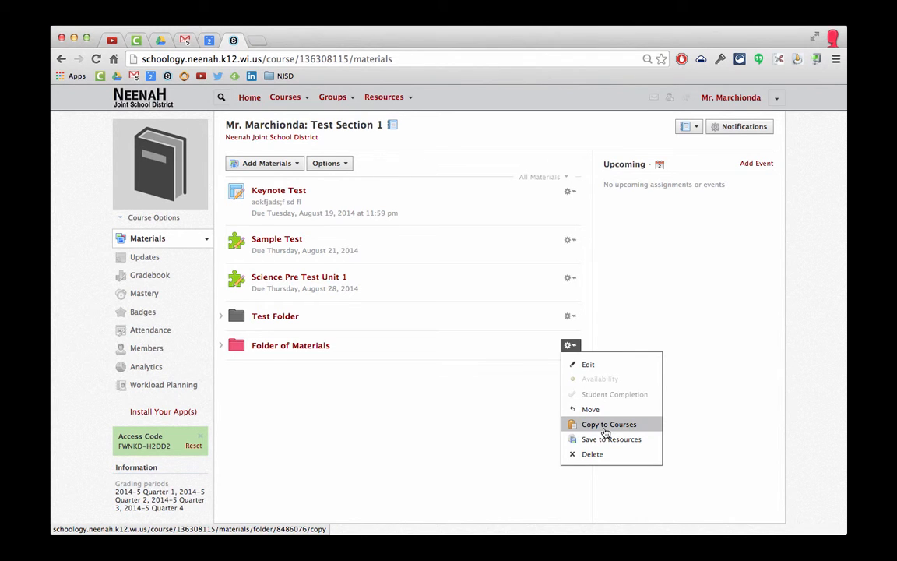
- Copy the folder to Digital Literacy: Section 1 with destination Folder left as (None)
{"action": "left_click", "coordinate": [608, 423]}
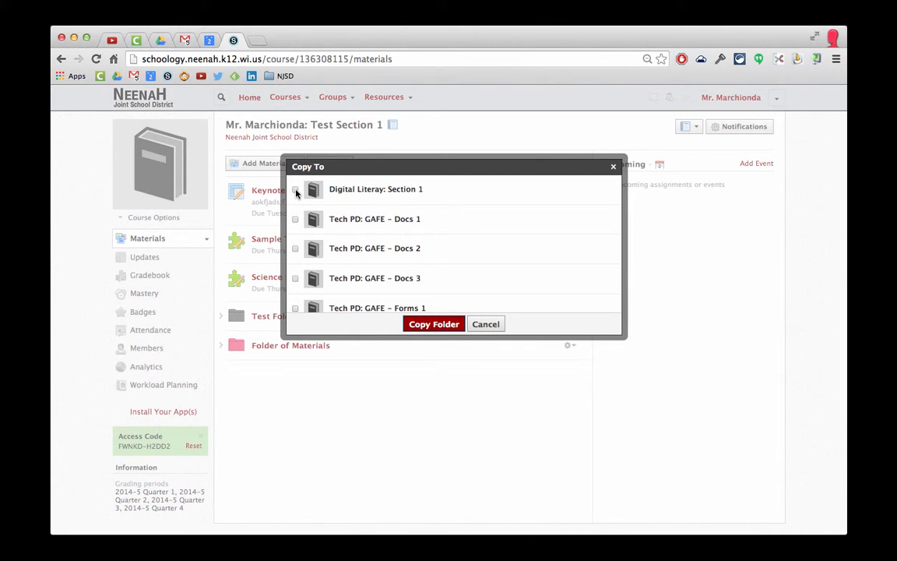
{"action": "left_click", "coordinate": [295, 188]}
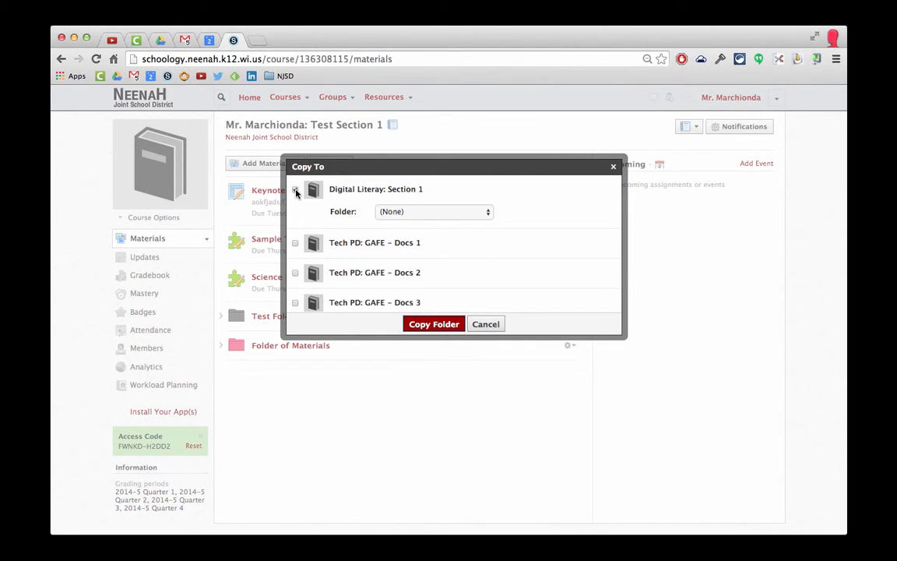
{"action": "left_click", "coordinate": [432, 212]}
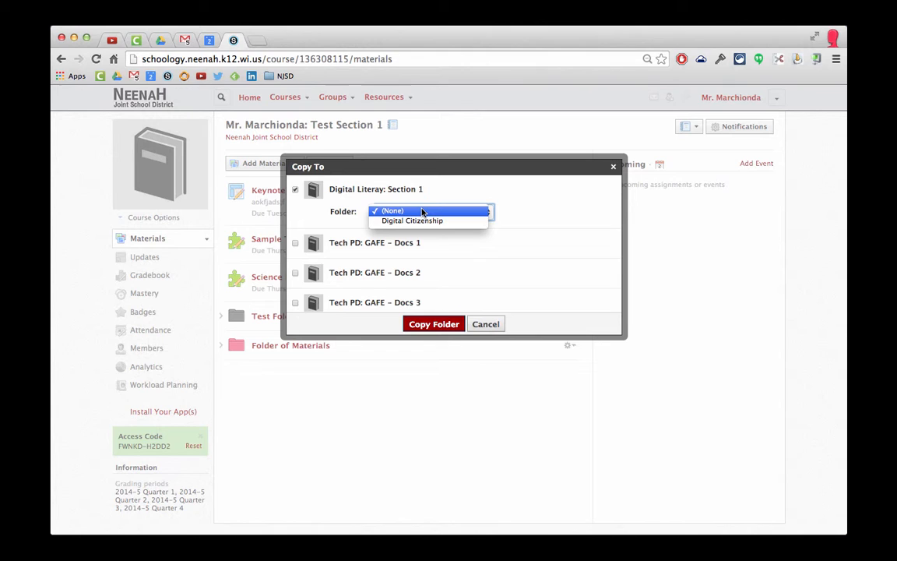
{"action": "left_click", "coordinate": [392, 210]}
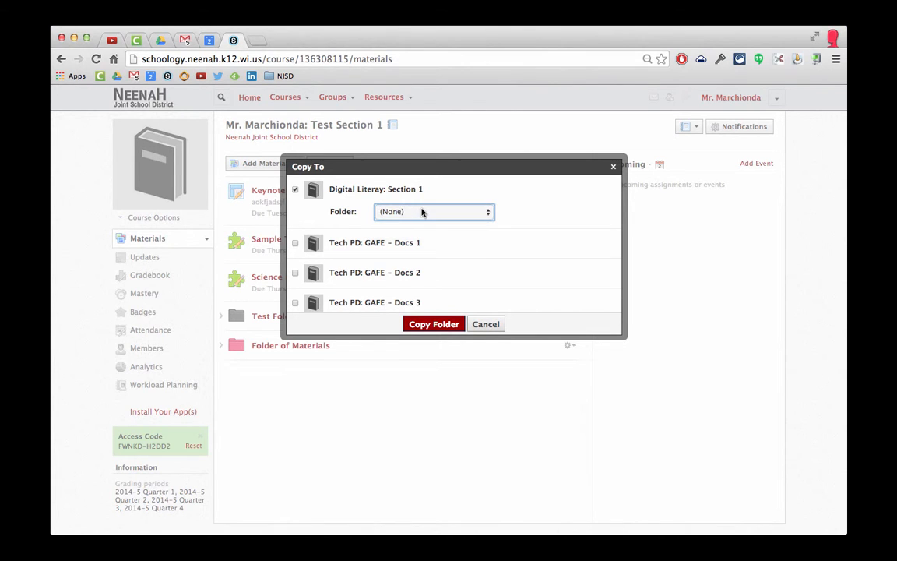
{"action": "left_click", "coordinate": [433, 211]}
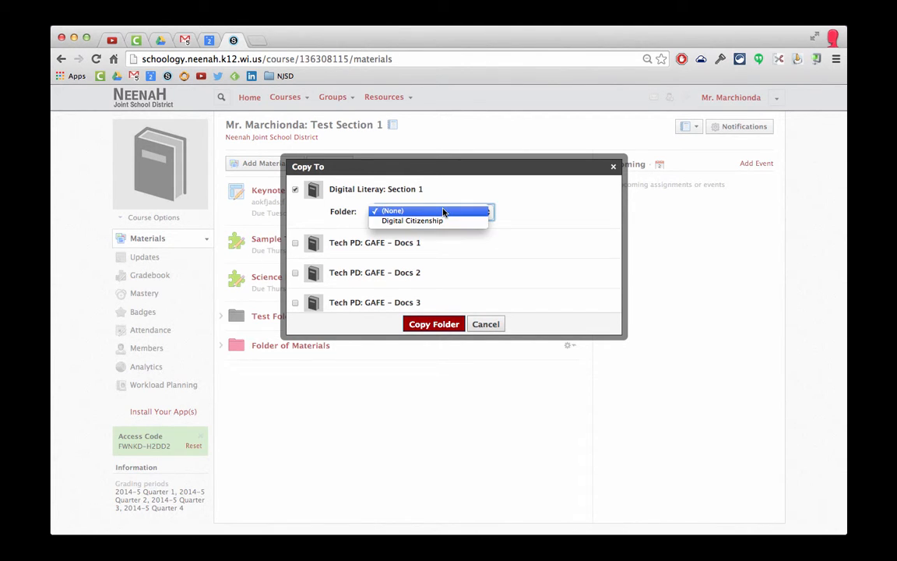
{"action": "mouse_move", "coordinate": [411, 221]}
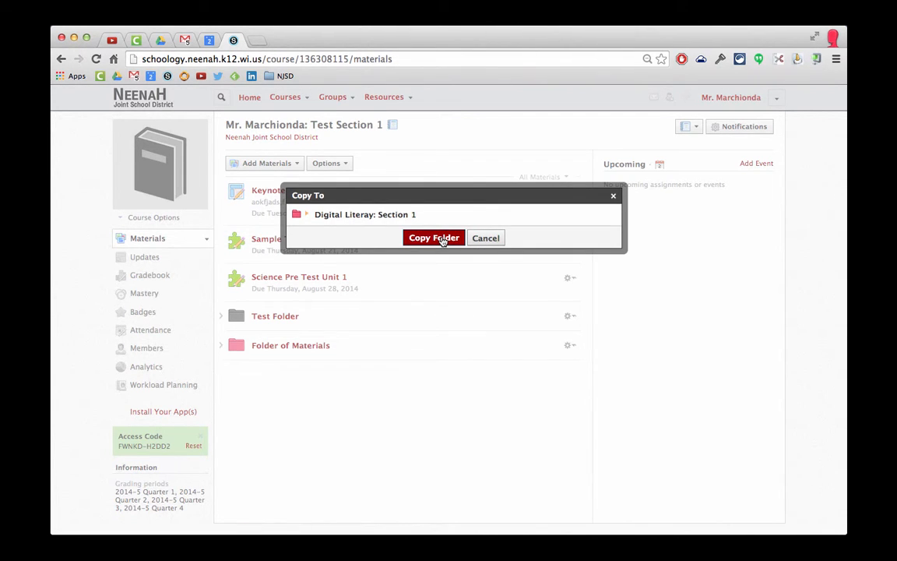
{"action": "left_click", "coordinate": [433, 236]}
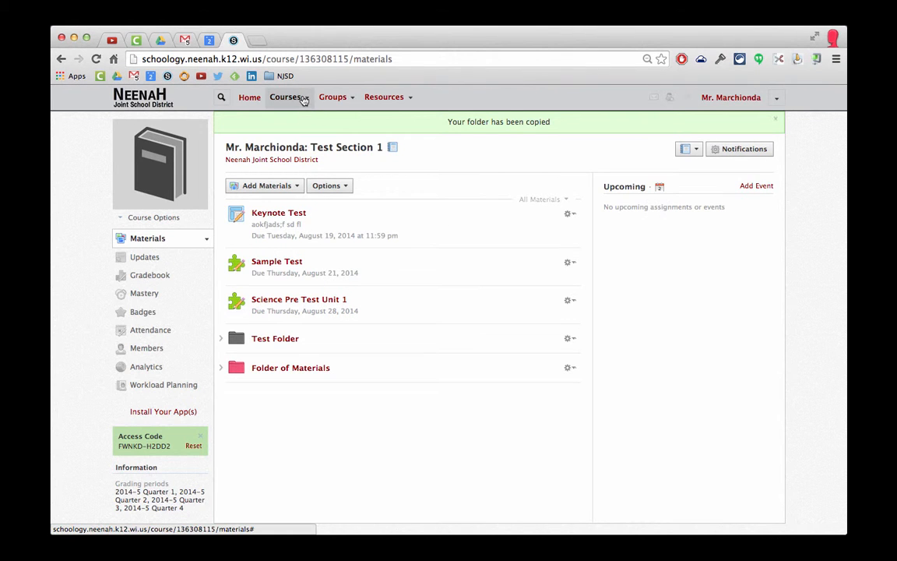
- Delete the copied Folder of Materials from Digital Literacy: Section 1
{"action": "left_click", "coordinate": [285, 97]}
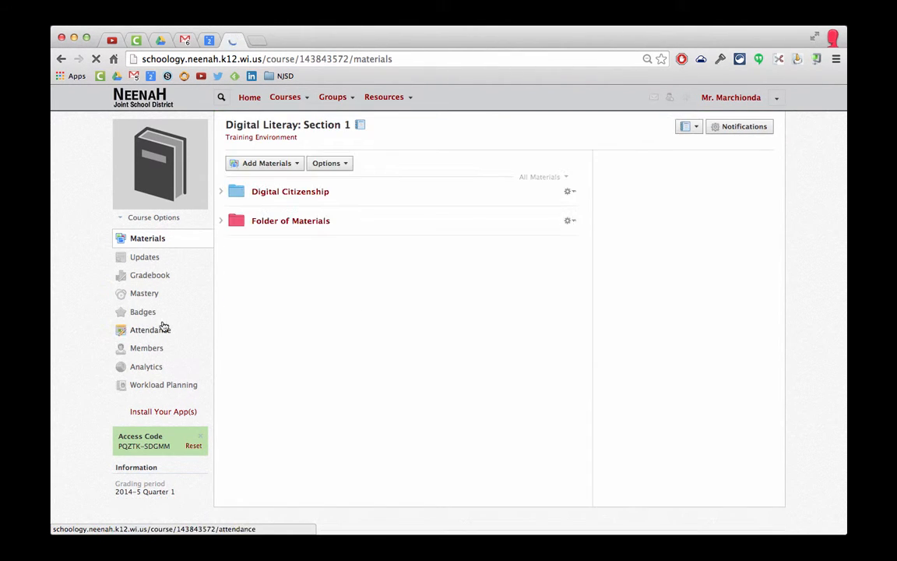
{"action": "left_click", "coordinate": [290, 221]}
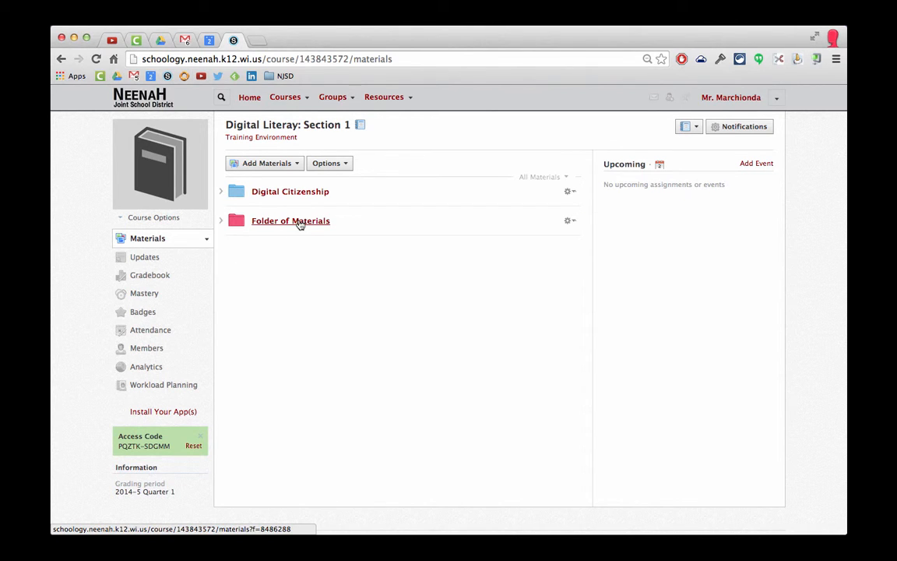
{"action": "left_click", "coordinate": [568, 221]}
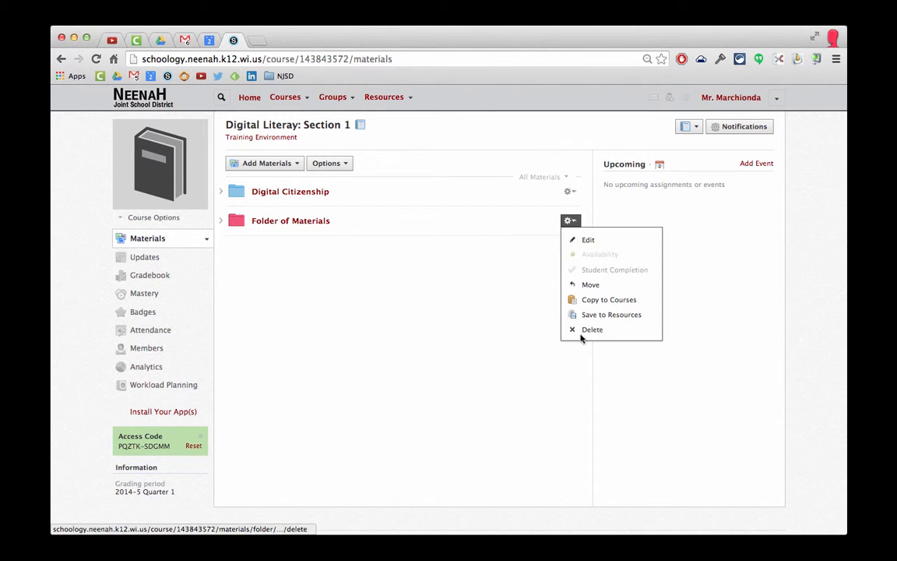
{"action": "left_click", "coordinate": [592, 329]}
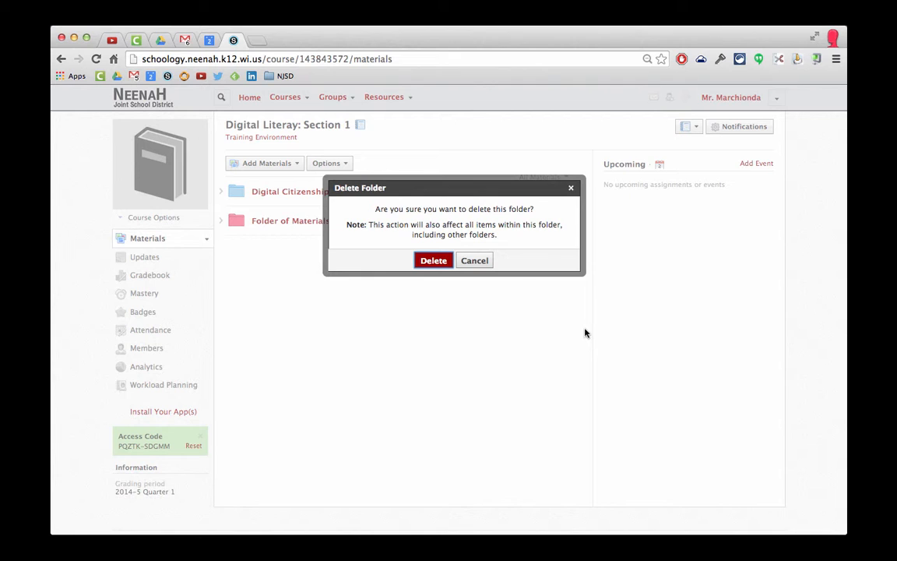
{"action": "left_click", "coordinate": [433, 260]}
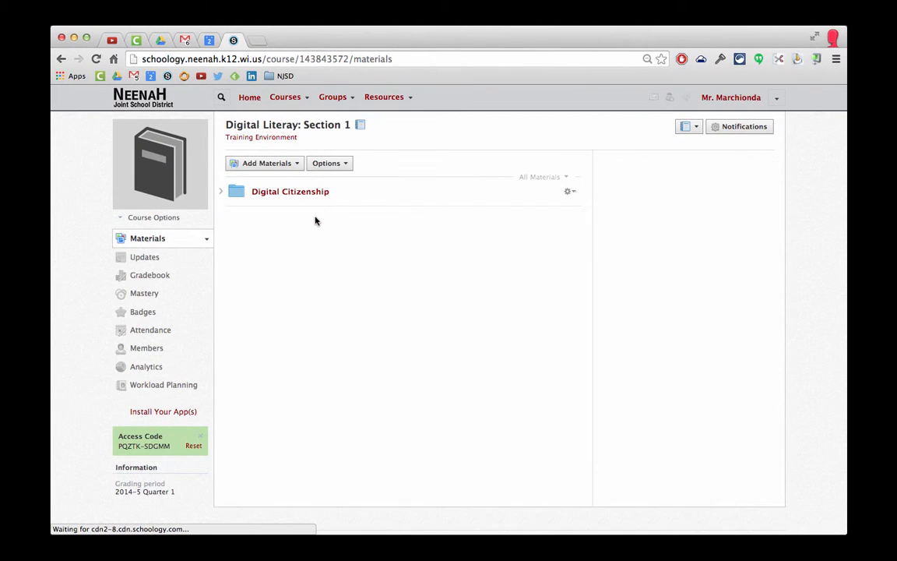
- Return to Test Section 1, where the original folder remains
{"action": "left_click", "coordinate": [285, 96]}
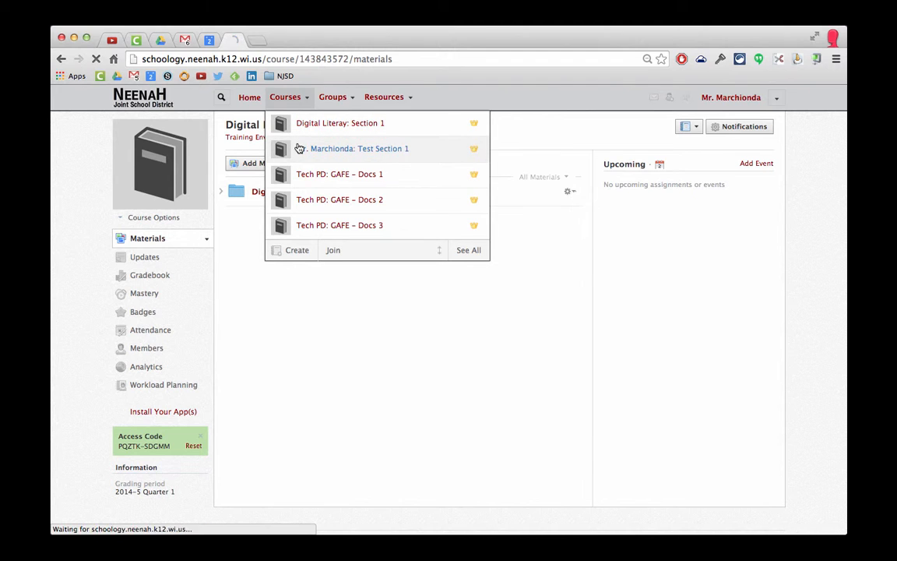
{"action": "left_click", "coordinate": [355, 148]}
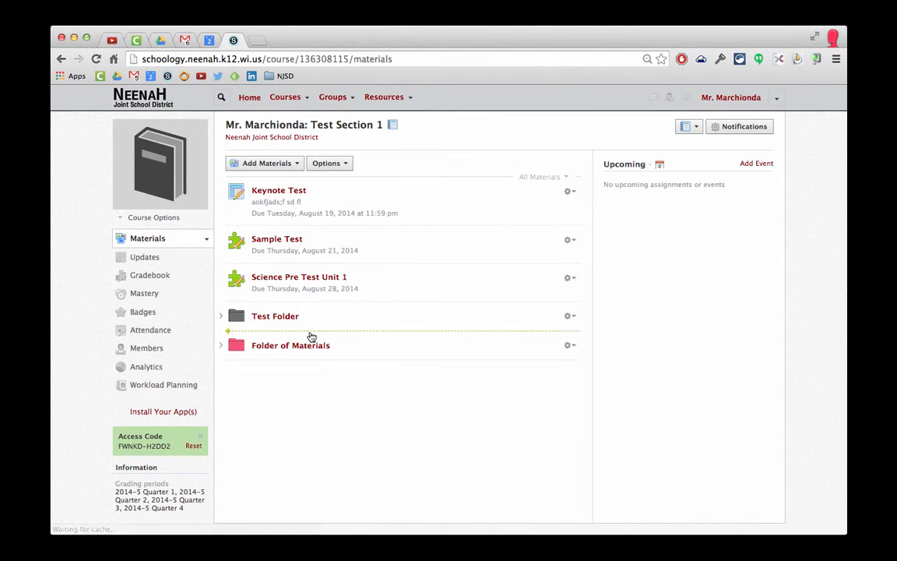